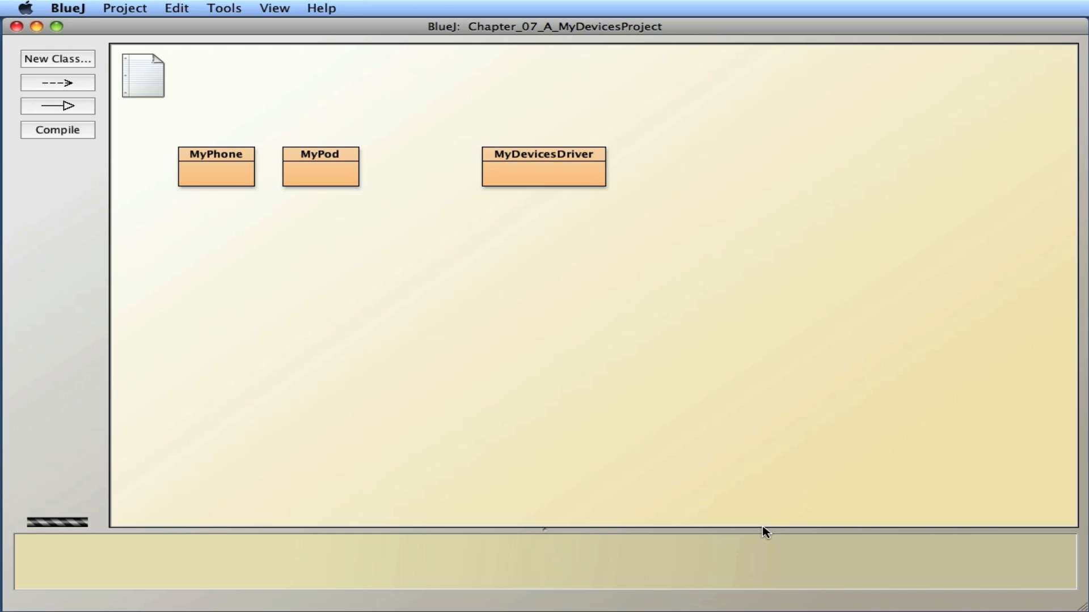
pyautogui.moveTo(251, 192)
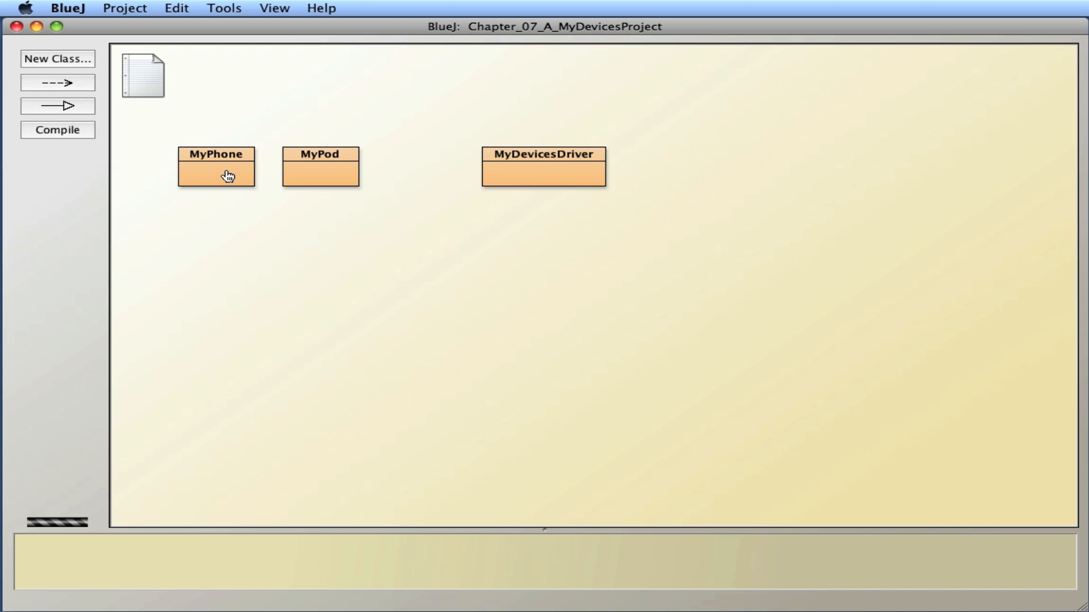
pyautogui.moveTo(213, 170)
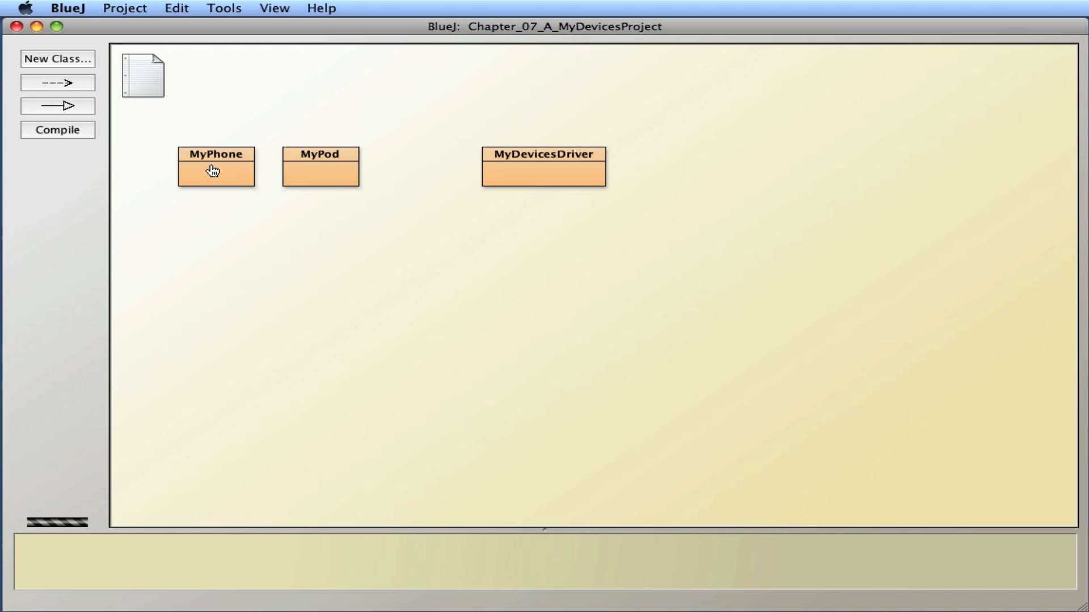
# - Read and close the MyPhone source, then open the MyPod class source
pyautogui.doubleClick(215, 167)
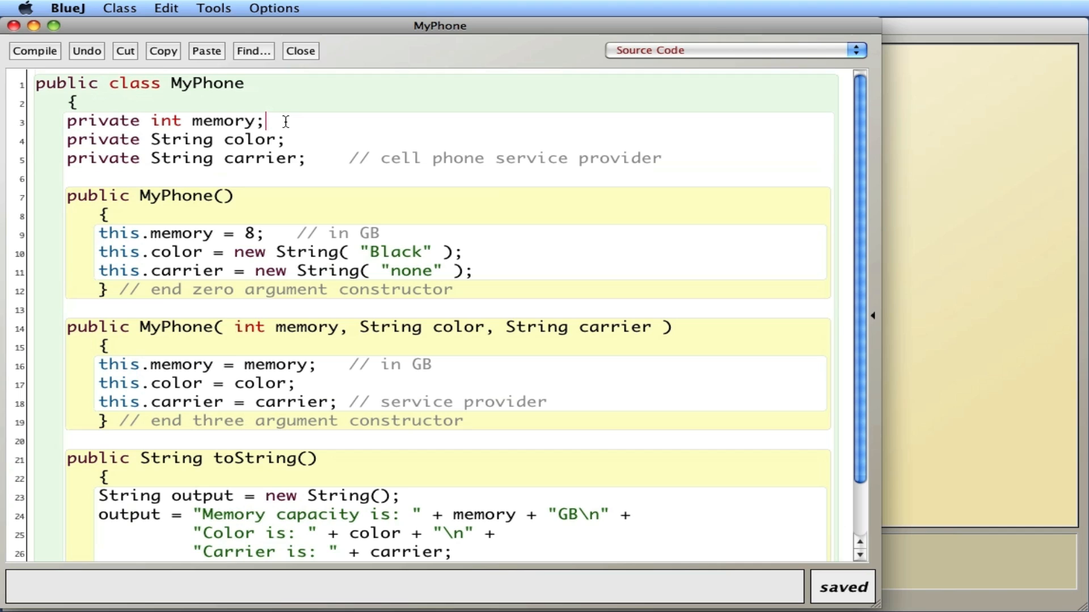
pyautogui.moveTo(309, 224)
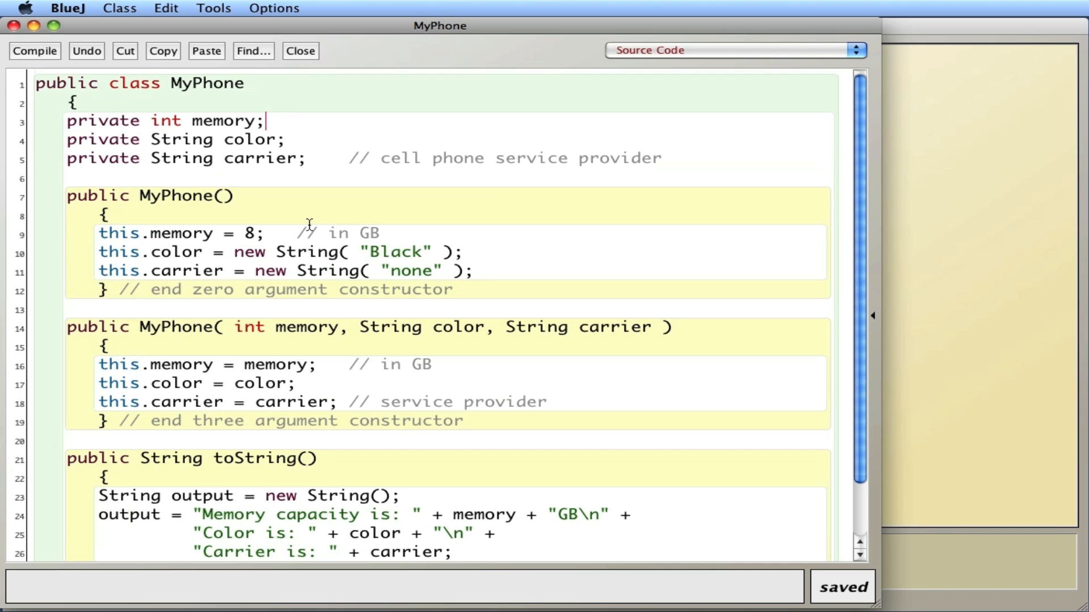
pyautogui.moveTo(241, 239)
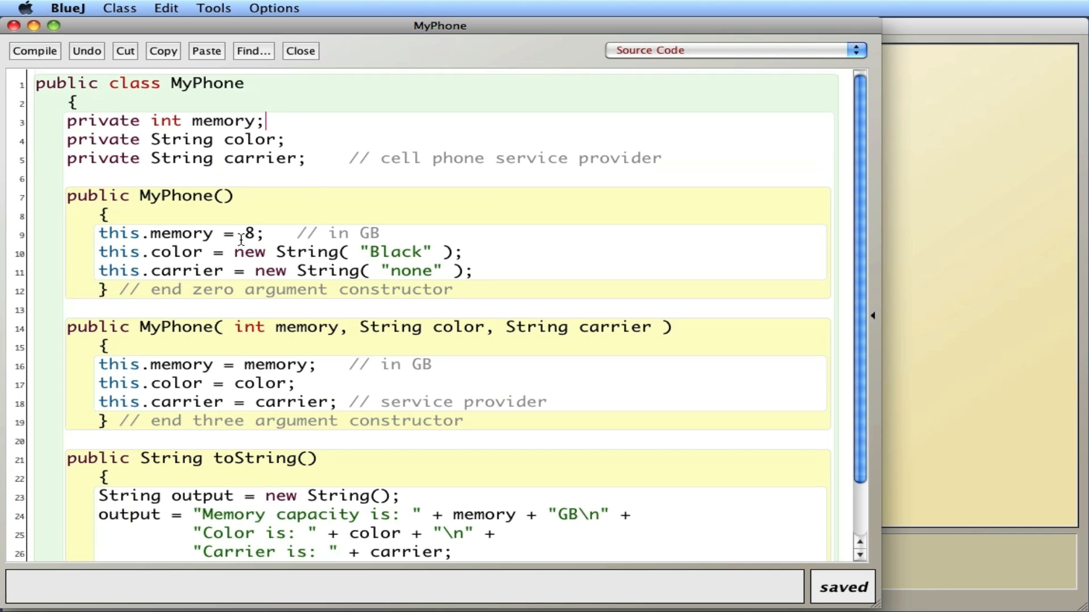
pyautogui.moveTo(302, 389)
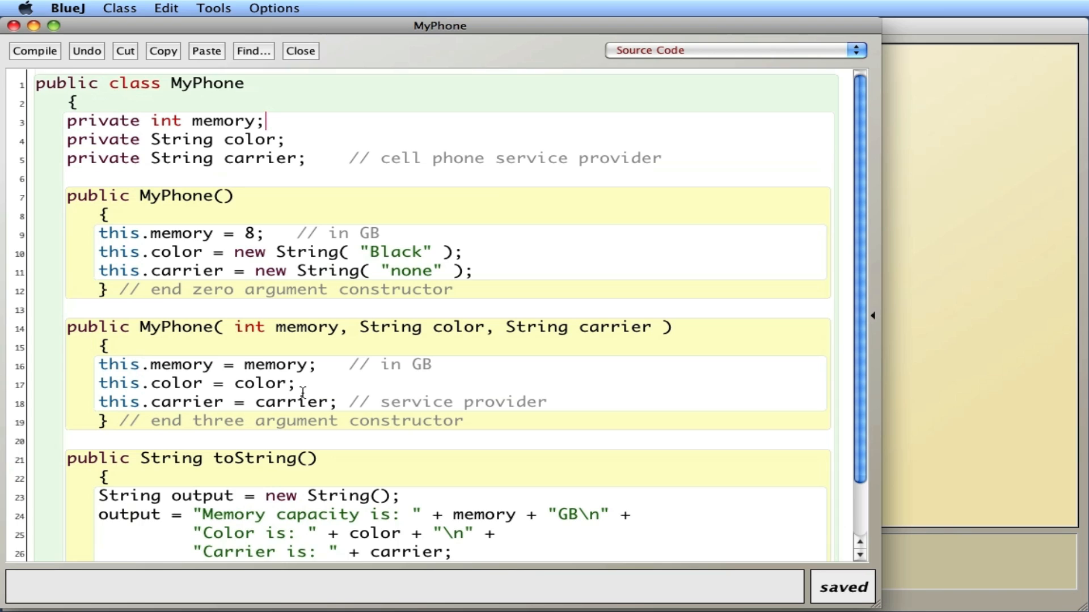
pyautogui.scroll(-3)
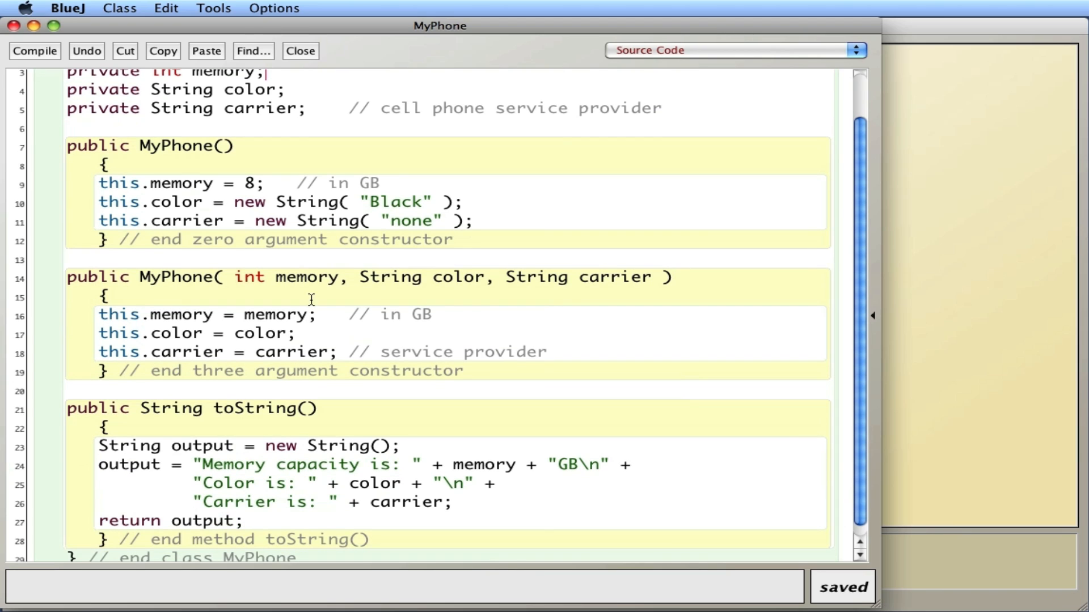
pyautogui.click(300, 50)
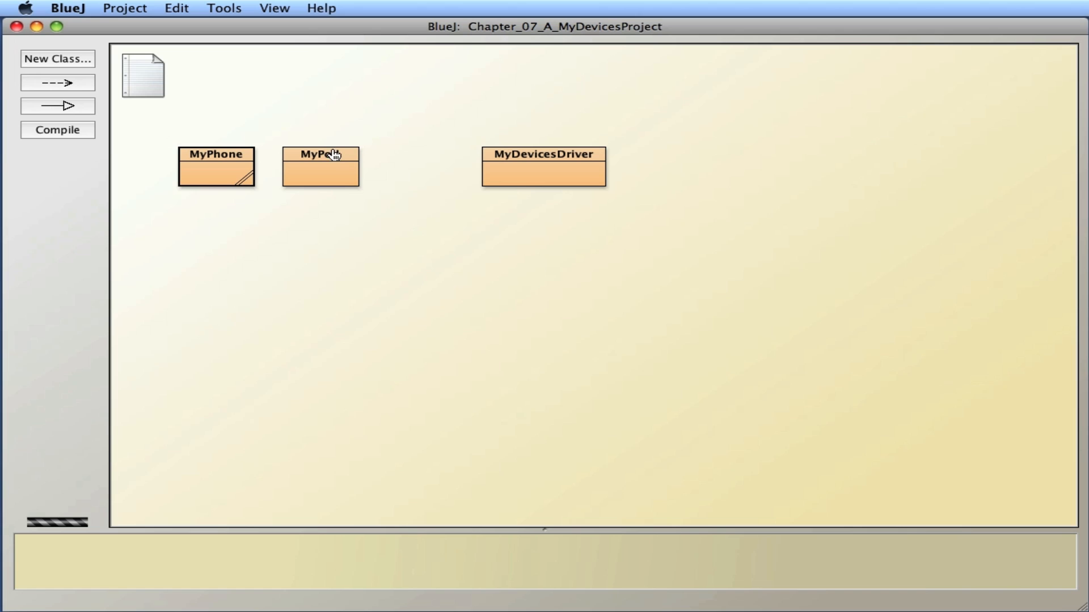
pyautogui.doubleClick(320, 167)
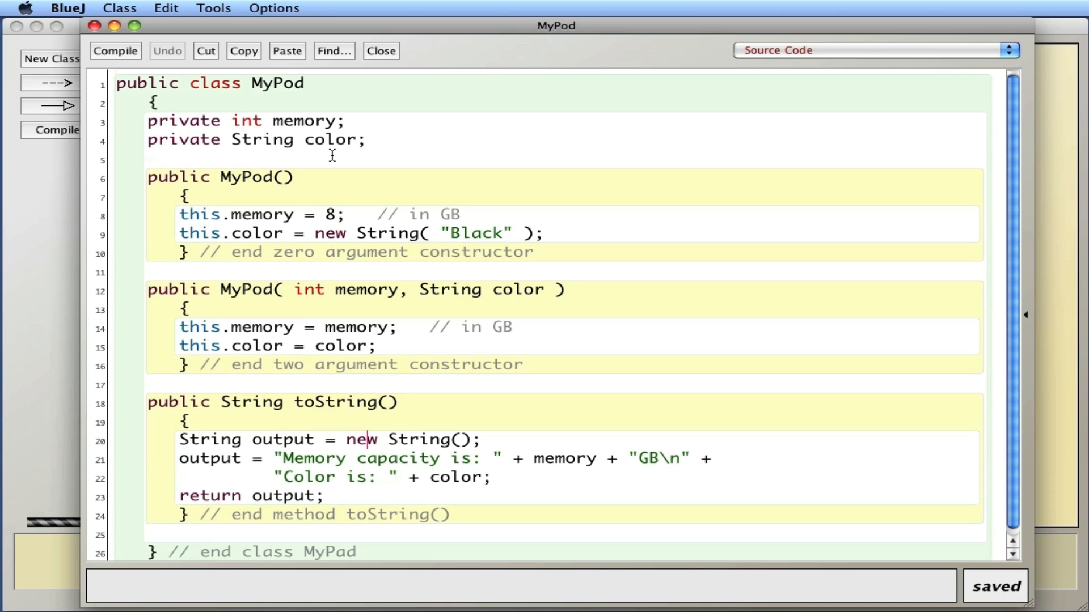
pyautogui.moveTo(358, 318)
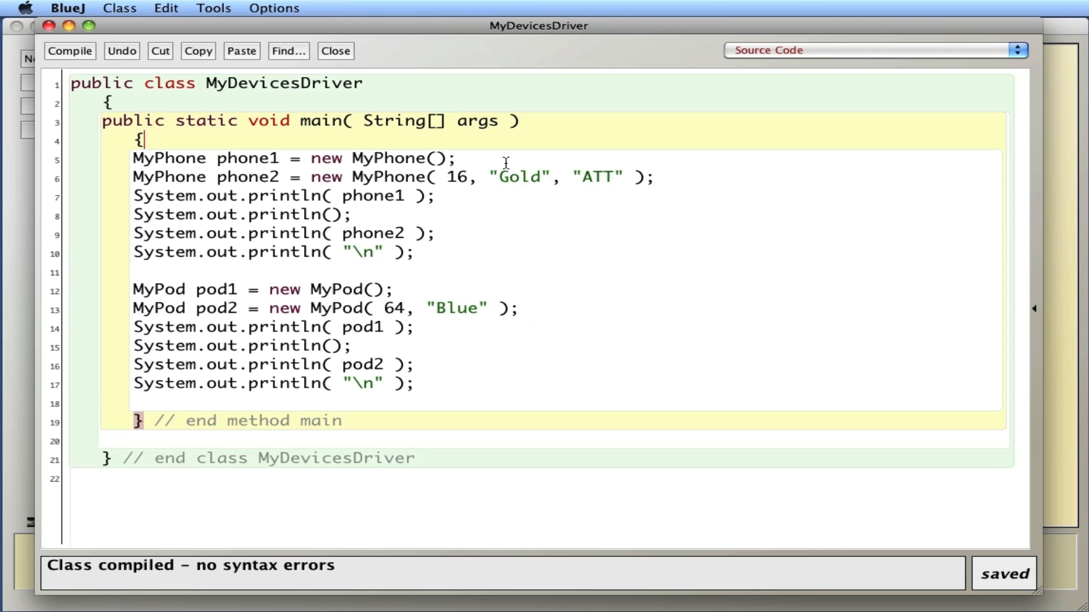
# - Point out the phone1 and pod2 creation statements in MyDevicesDriver's main
pyautogui.click(460, 157)
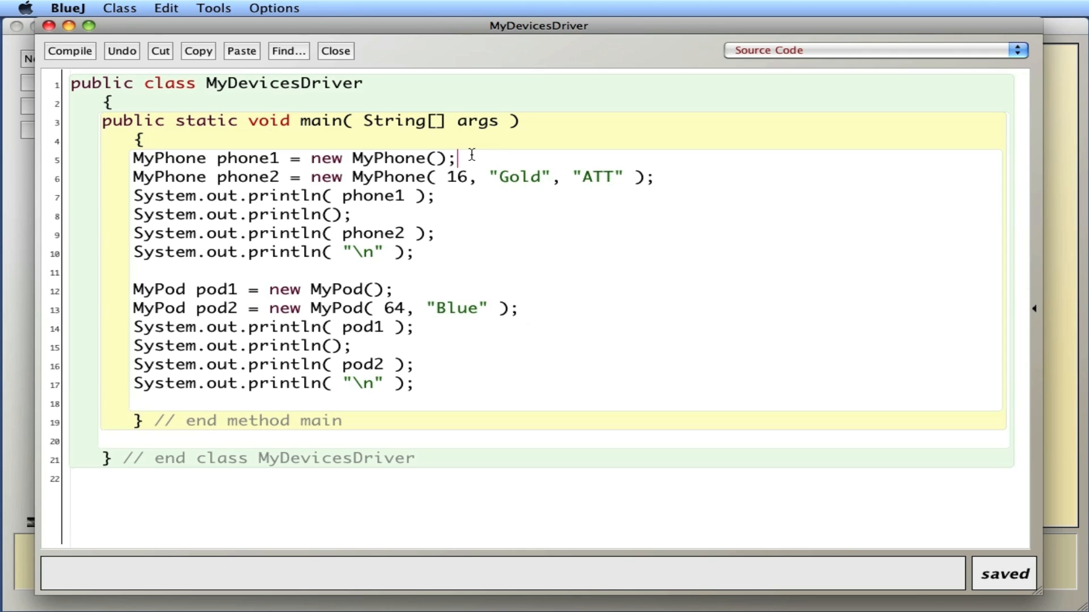
pyautogui.moveTo(470, 154)
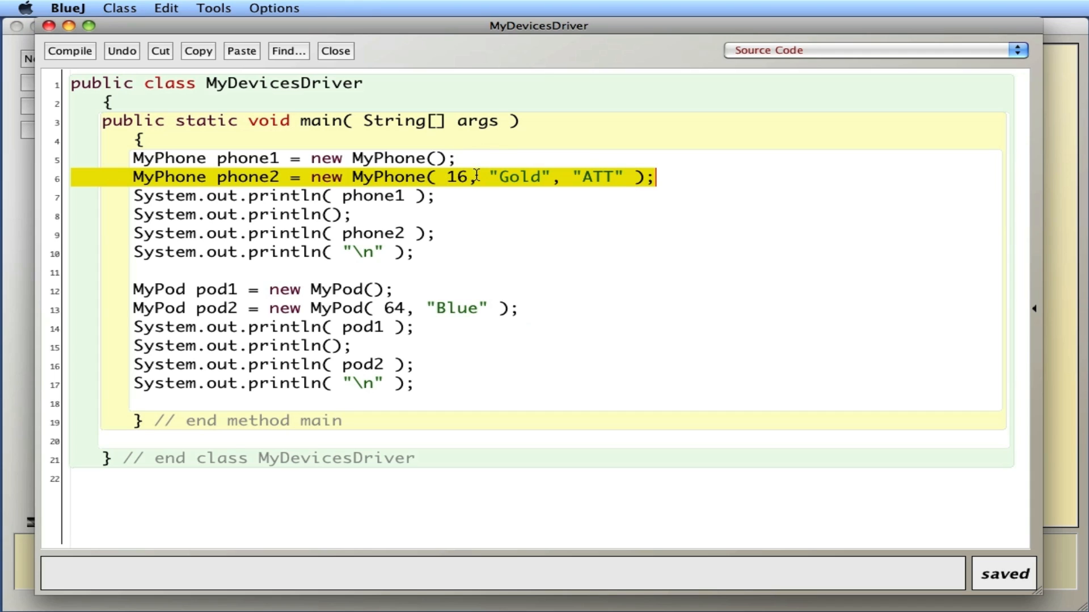
pyautogui.click(396, 290)
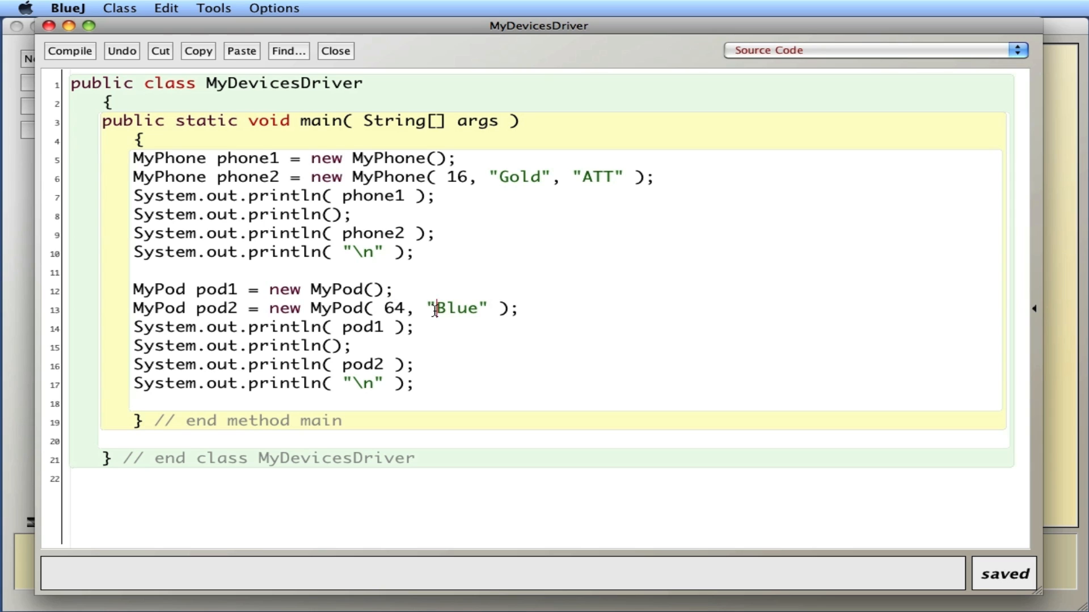
pyautogui.moveTo(342, 51)
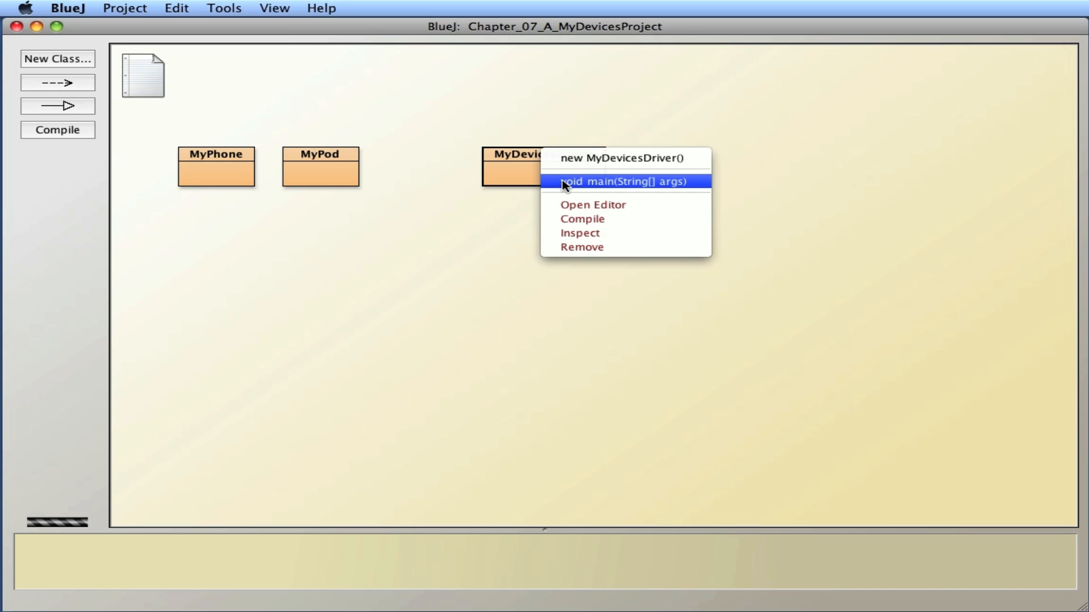
# - Run MyDevicesDriver's void main(String[] args) method
pyautogui.click(624, 181)
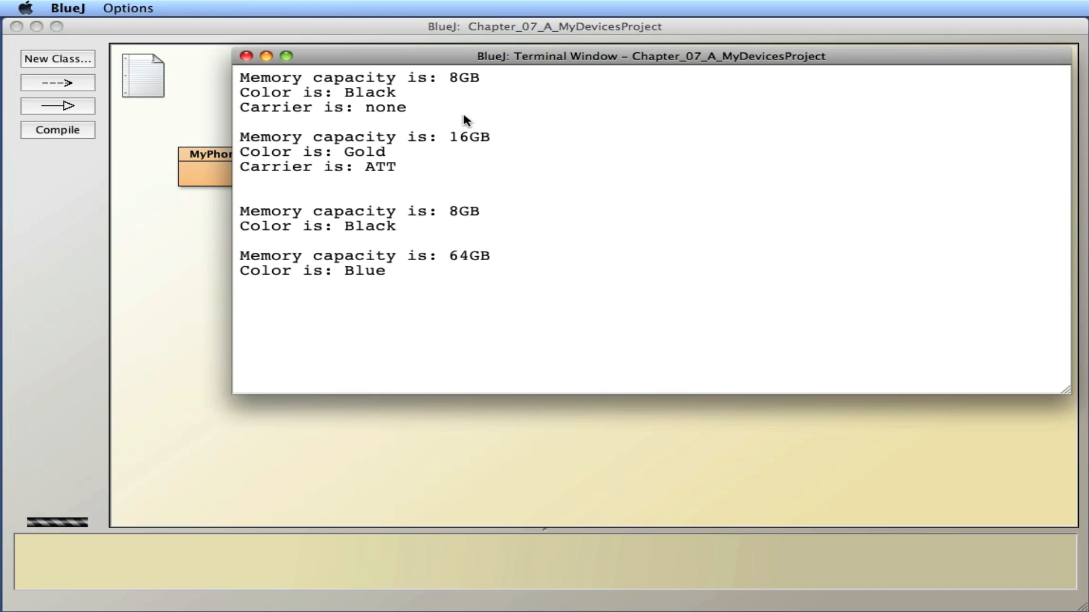
pyautogui.moveTo(423, 101)
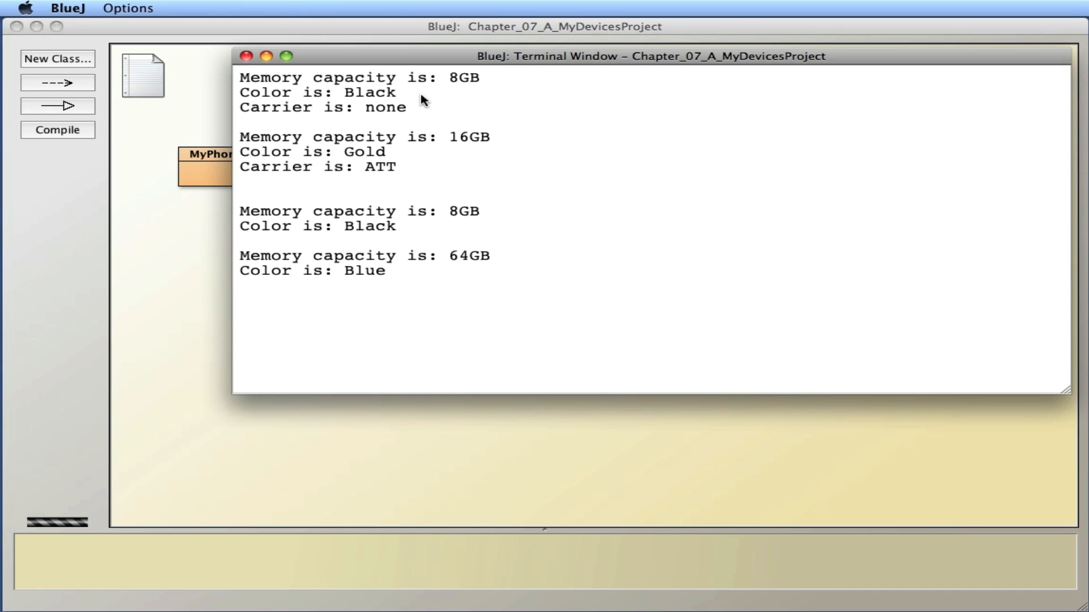
pyautogui.moveTo(445, 158)
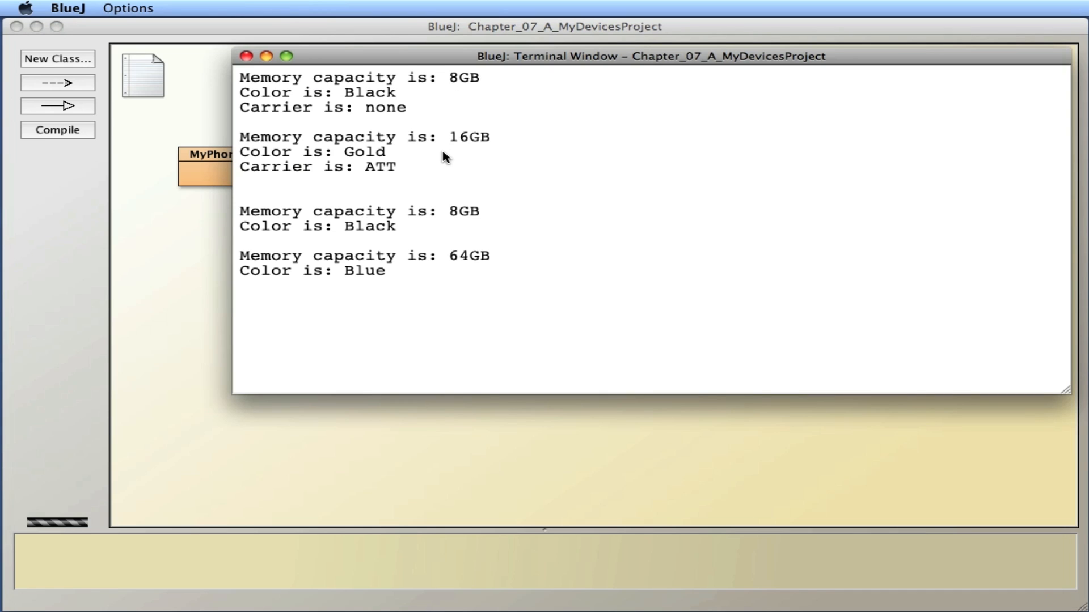
pyautogui.moveTo(445, 220)
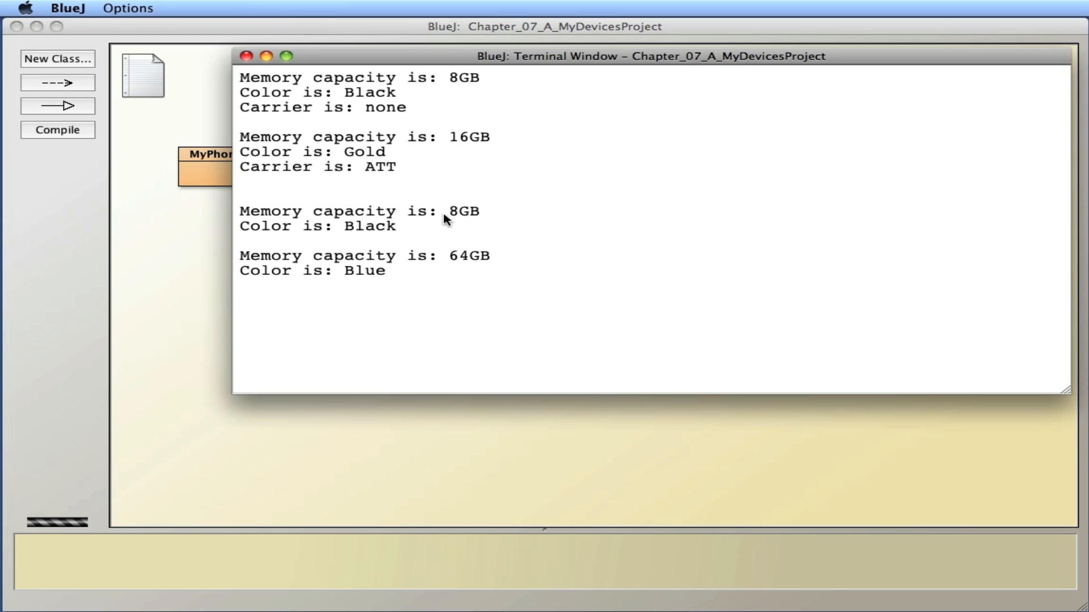
pyautogui.moveTo(422, 271)
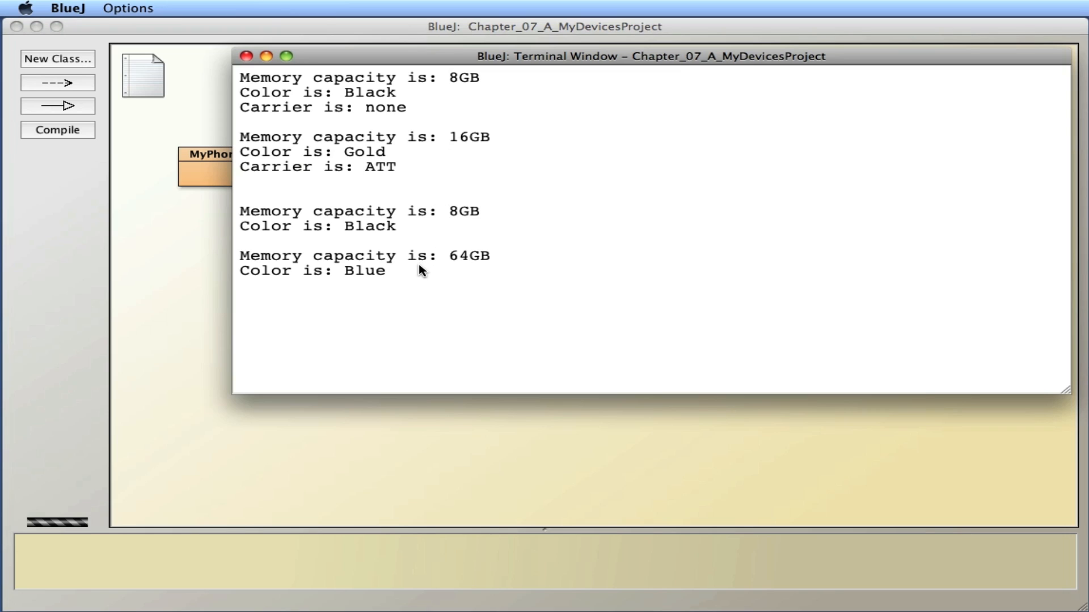
pyautogui.moveTo(422, 272)
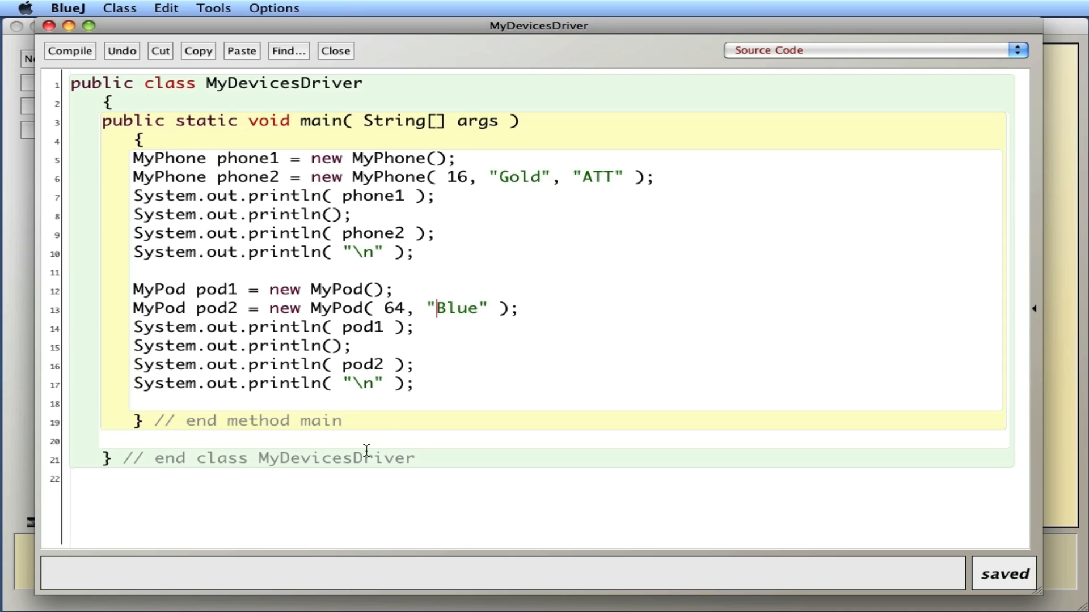
# - Declare ArrayList<MyPhone> myphones = new ArrayList<MyPhone>(); on a new line in main
pyautogui.click(124, 401)
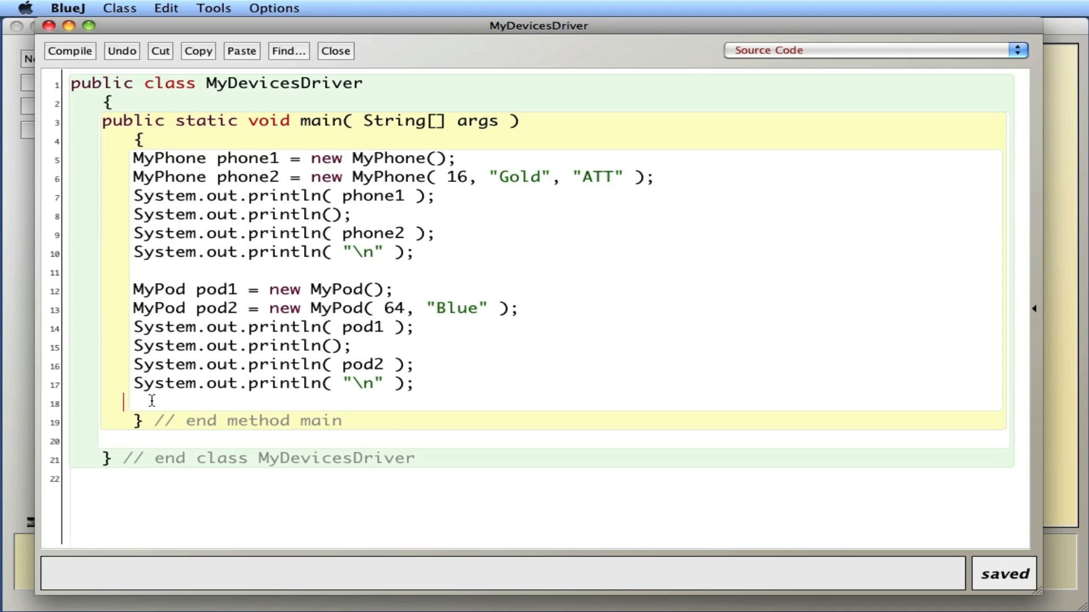
pyautogui.press('Return')
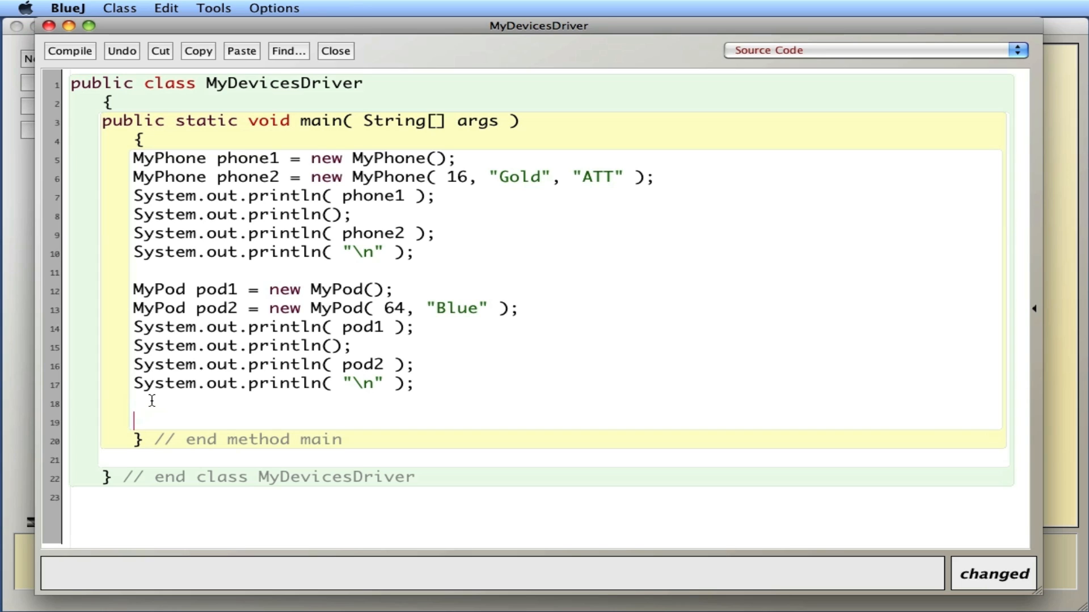
pyautogui.write('Array')
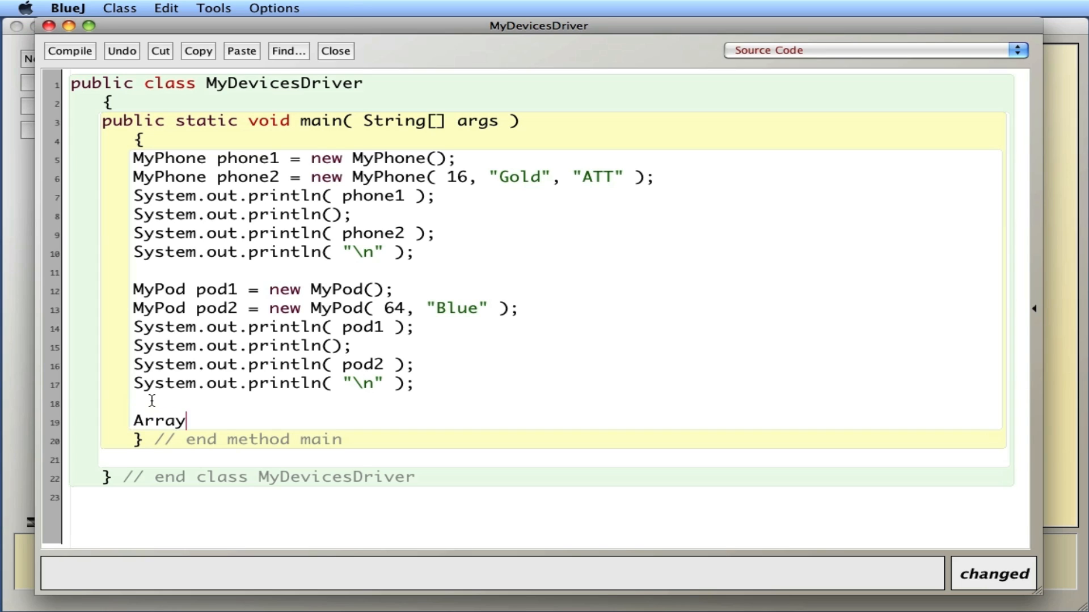
pyautogui.write('List<P')
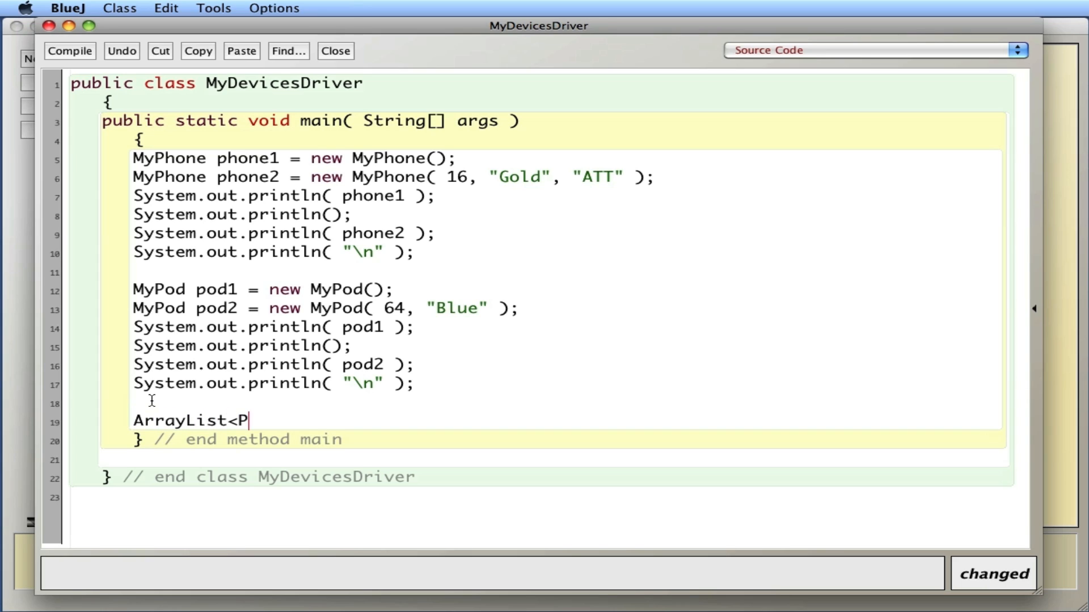
pyautogui.write('My')
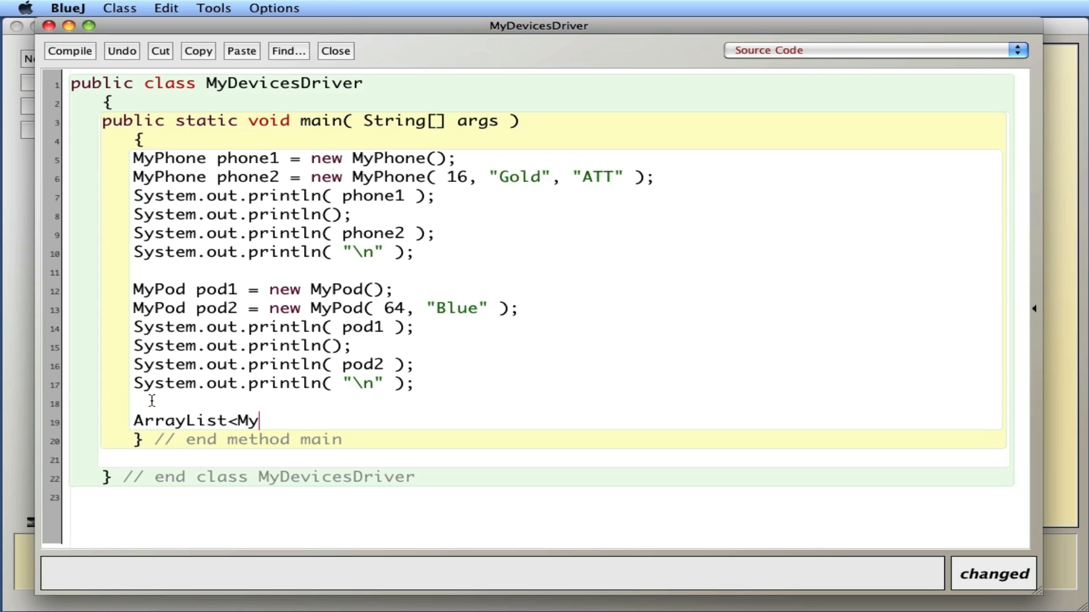
pyautogui.write('Phone>')
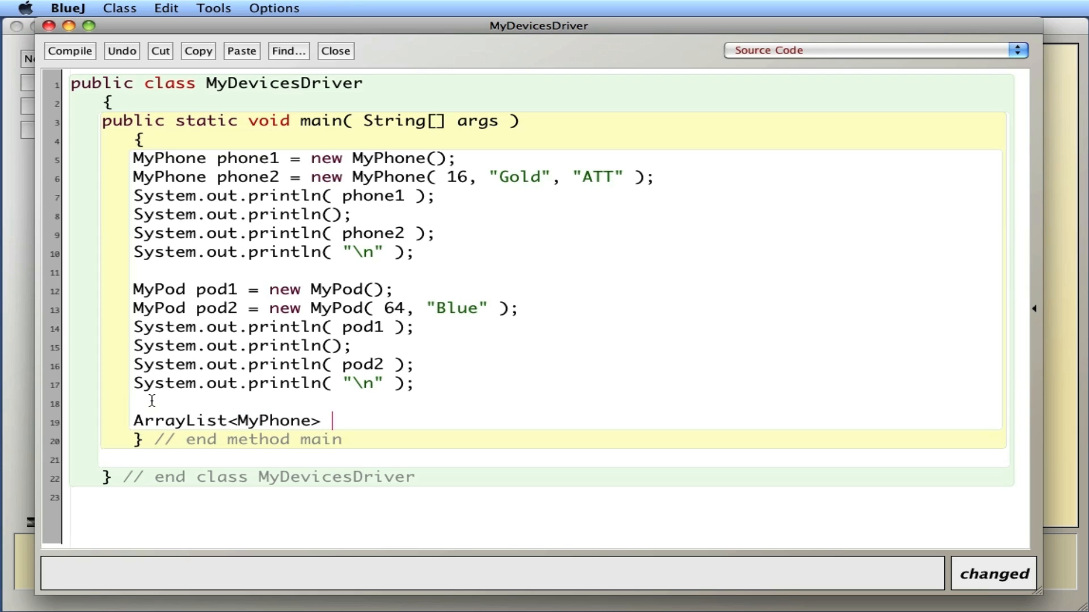
pyautogui.write('mypones =')
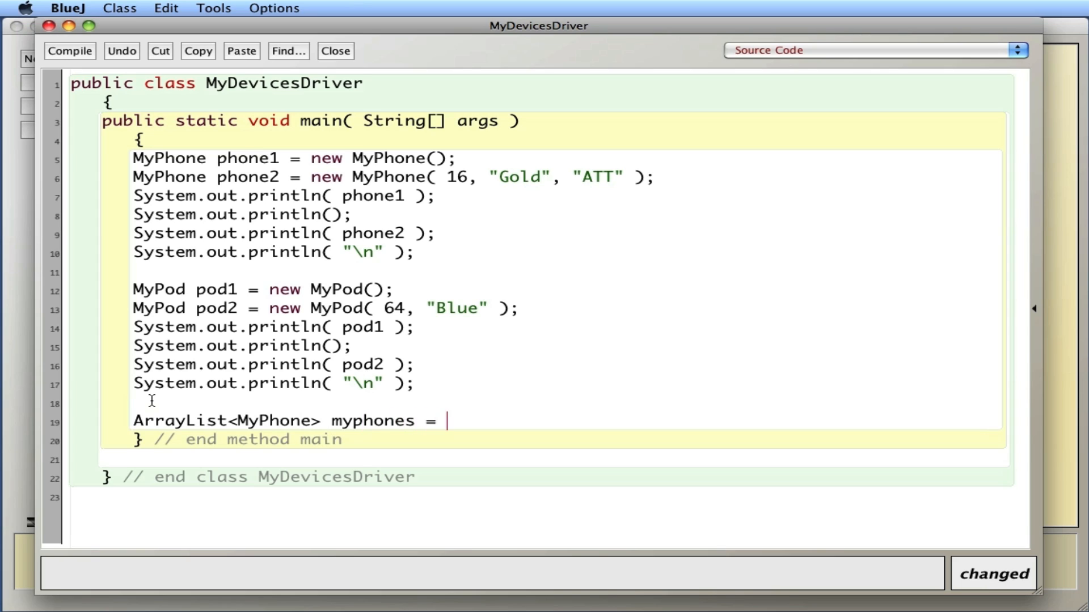
pyautogui.write('new Array')
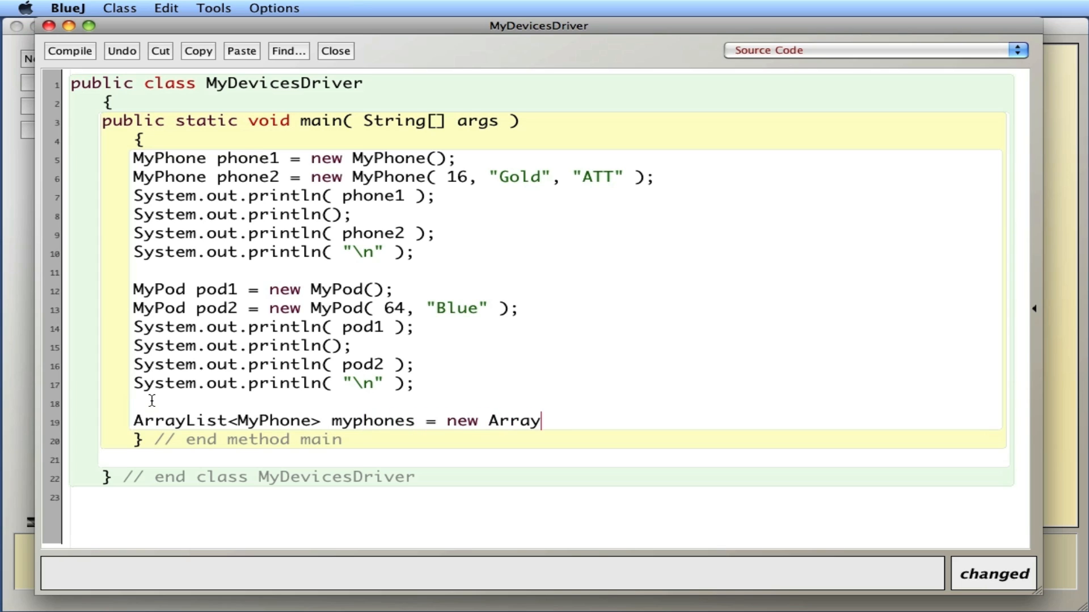
pyautogui.write('List<MyPo')
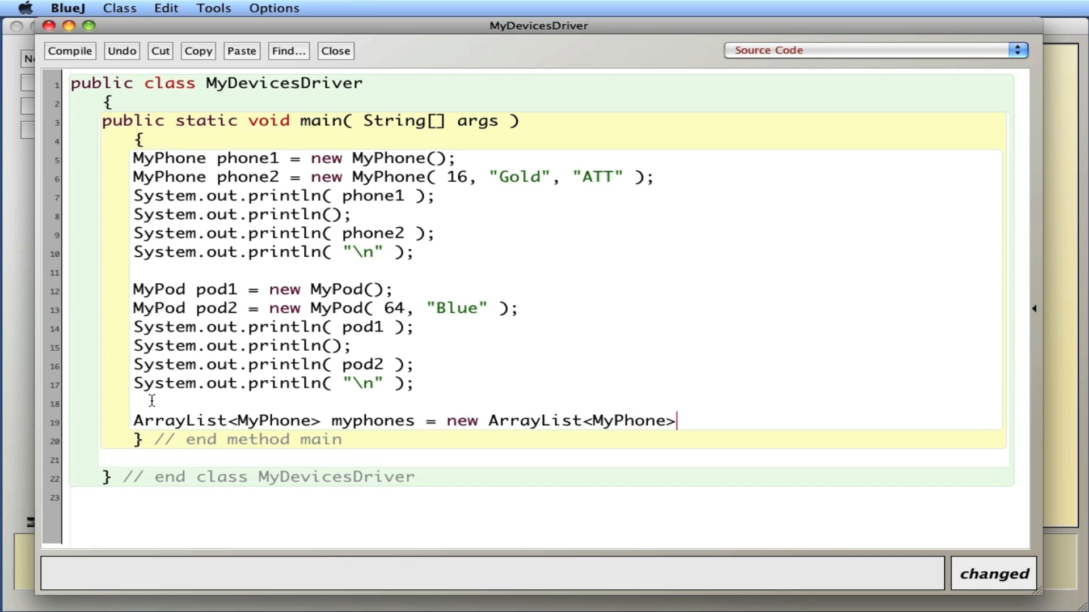
pyautogui.write('();')
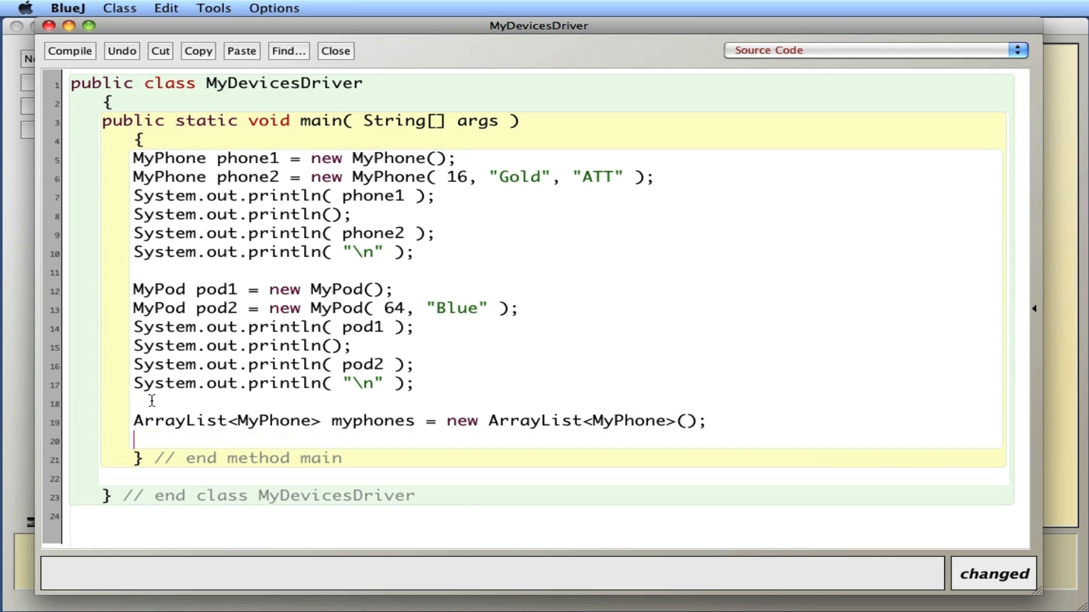
# - Duplicate the myphones declaration and rename it to mypods with MyPod type
pyautogui.write('ArrayList<MyPhone> myphones = new ArrayList<MyPhone>();')
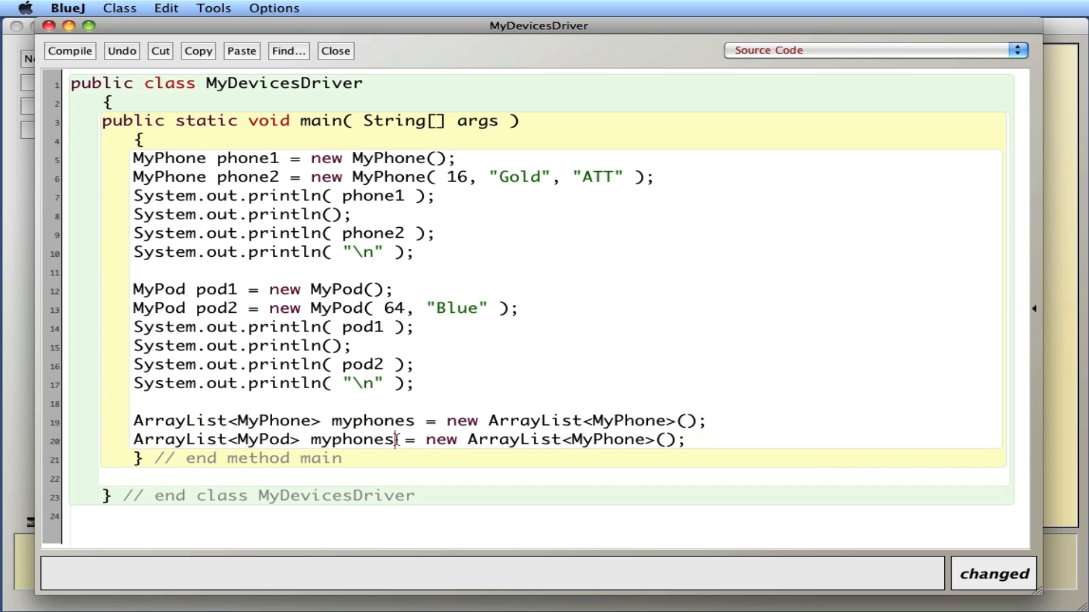
pyautogui.write('mypod')
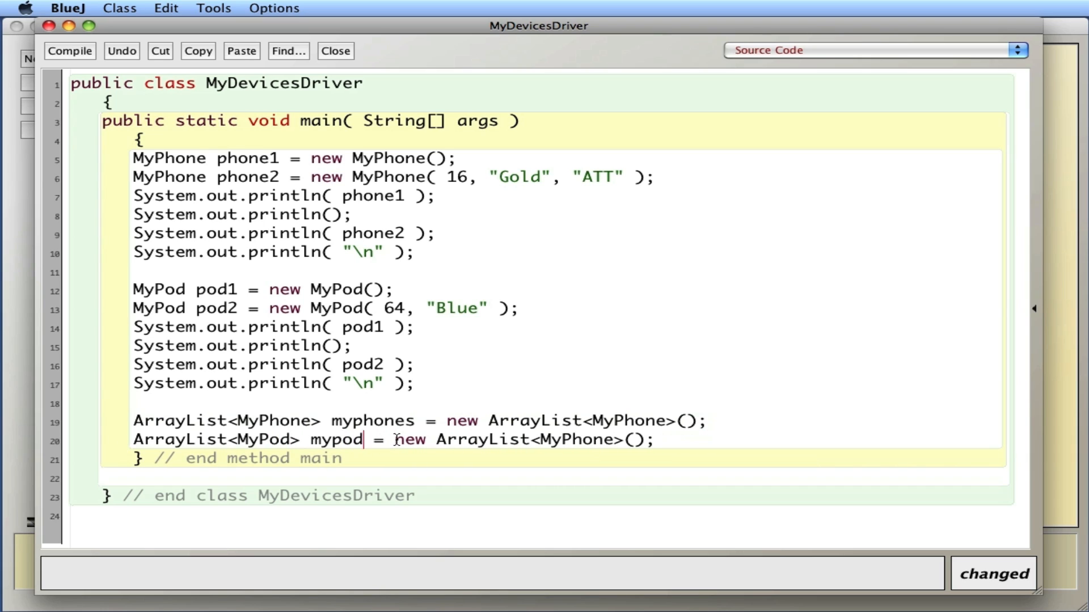
pyautogui.write('s')
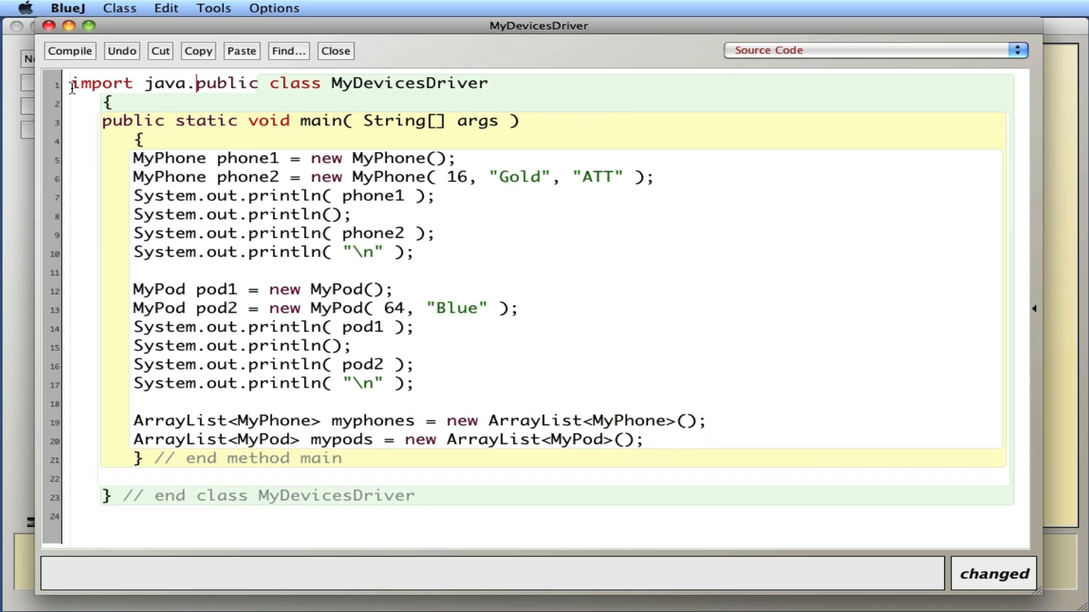
# - Type import java.util.ArrayList; above the MyDevicesDriver class declaration
pyautogui.write('util.a')
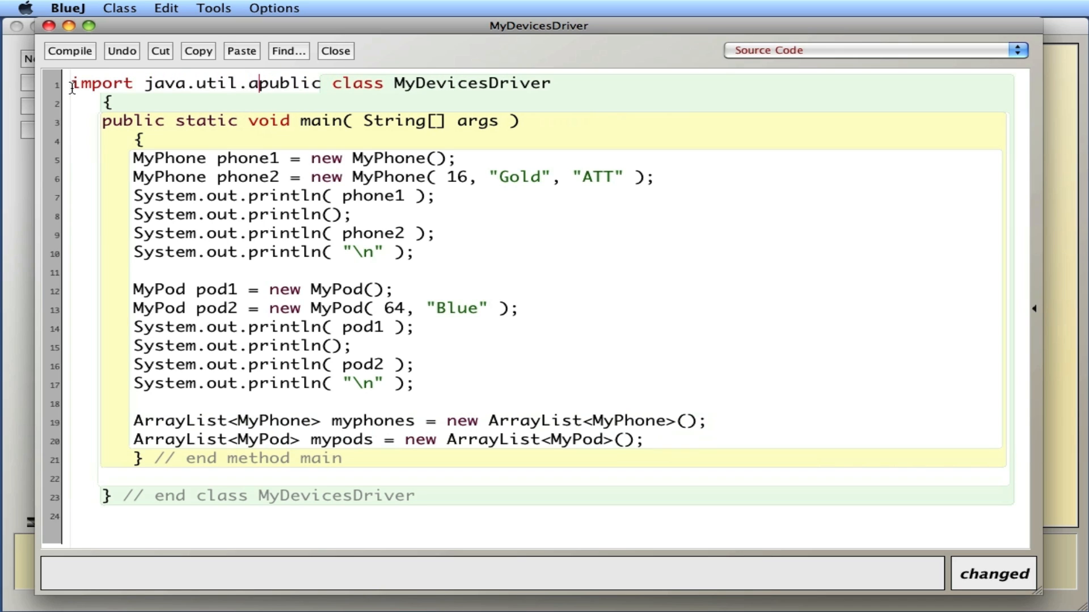
pyautogui.write('rrayList:')
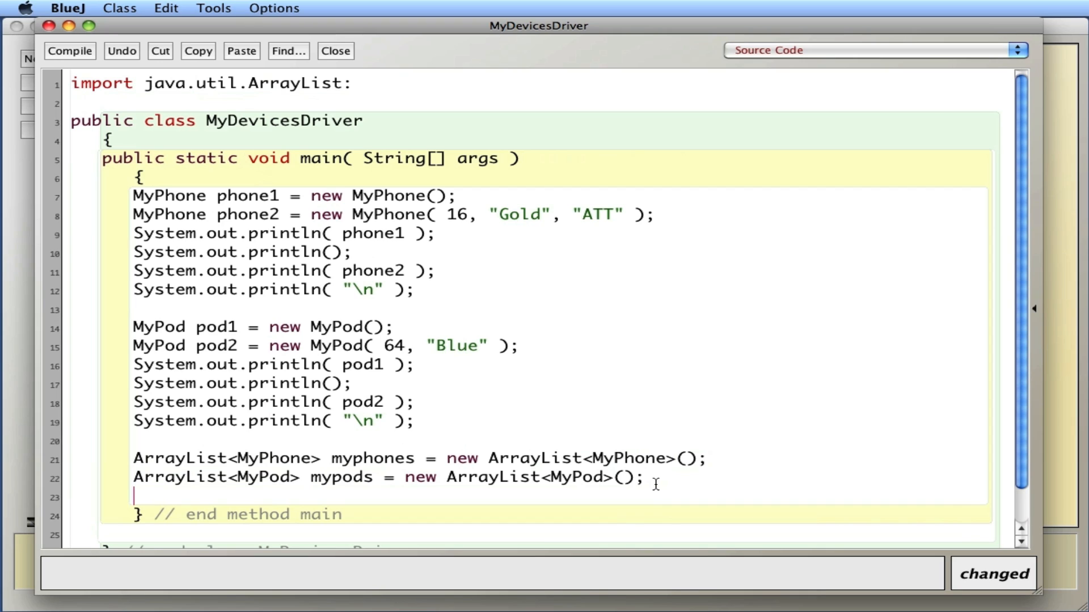
# - Type ArrayList<??> shoppingCart = new ArrayList<??>(); as a placeholder in main
pyautogui.write('Arra')
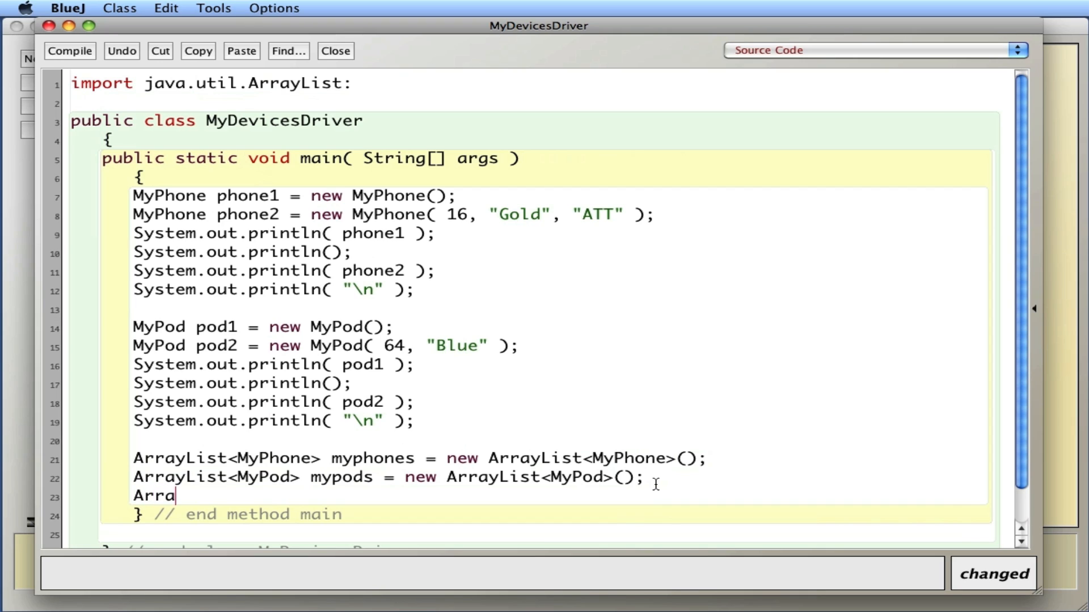
pyautogui.write('yList<??')
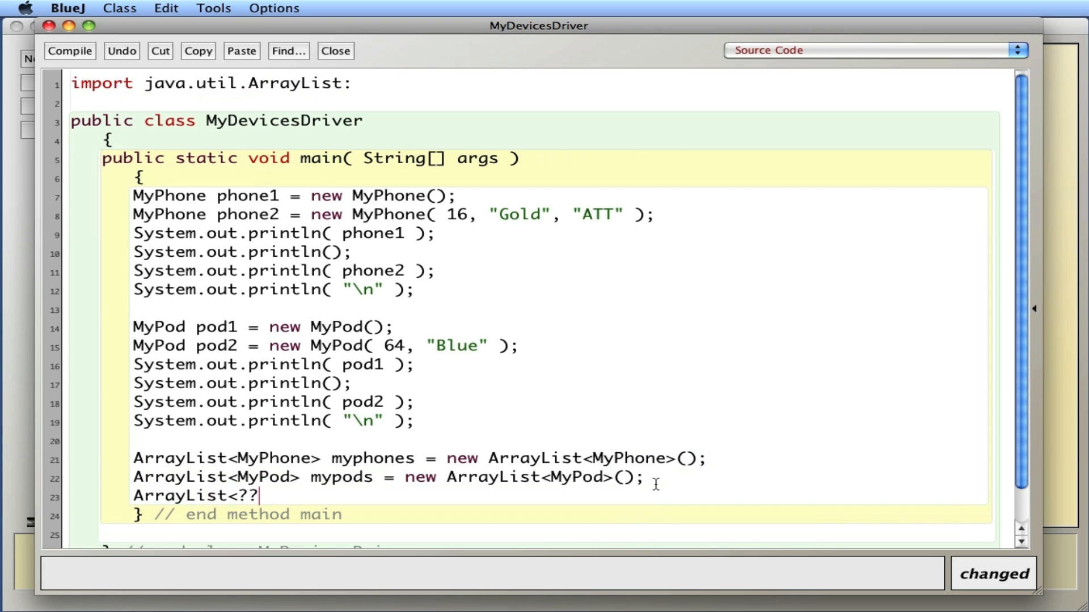
pyautogui.write('>')
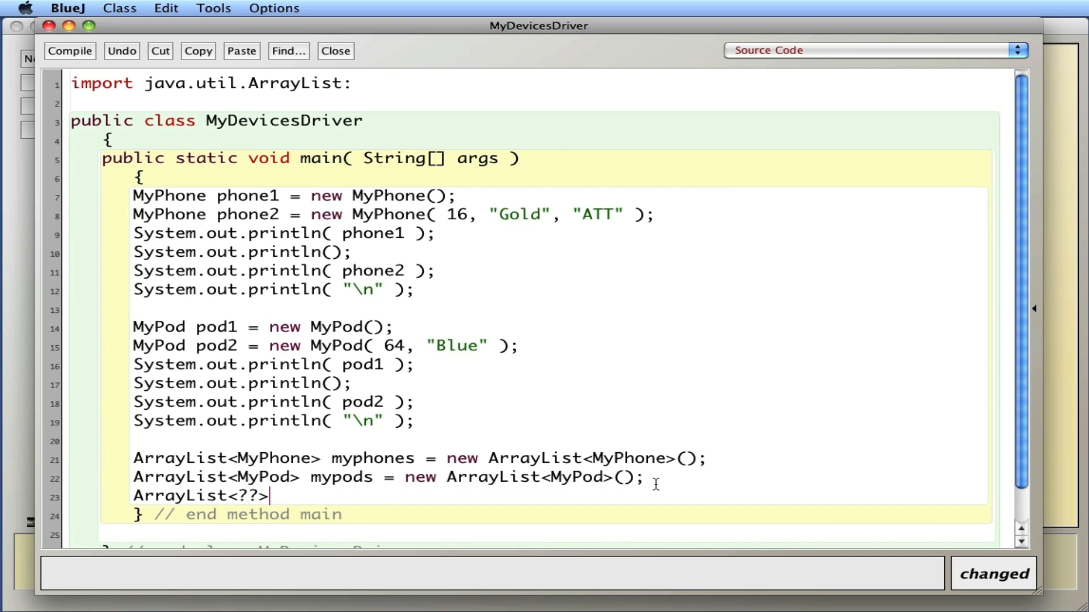
pyautogui.write('shopping')
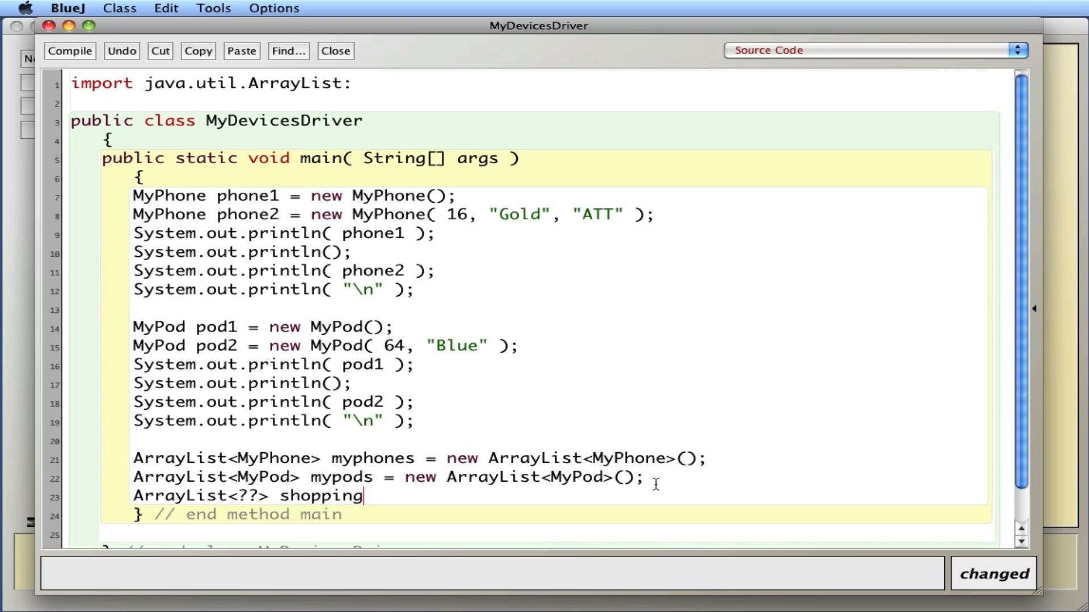
pyautogui.write('Cart =')
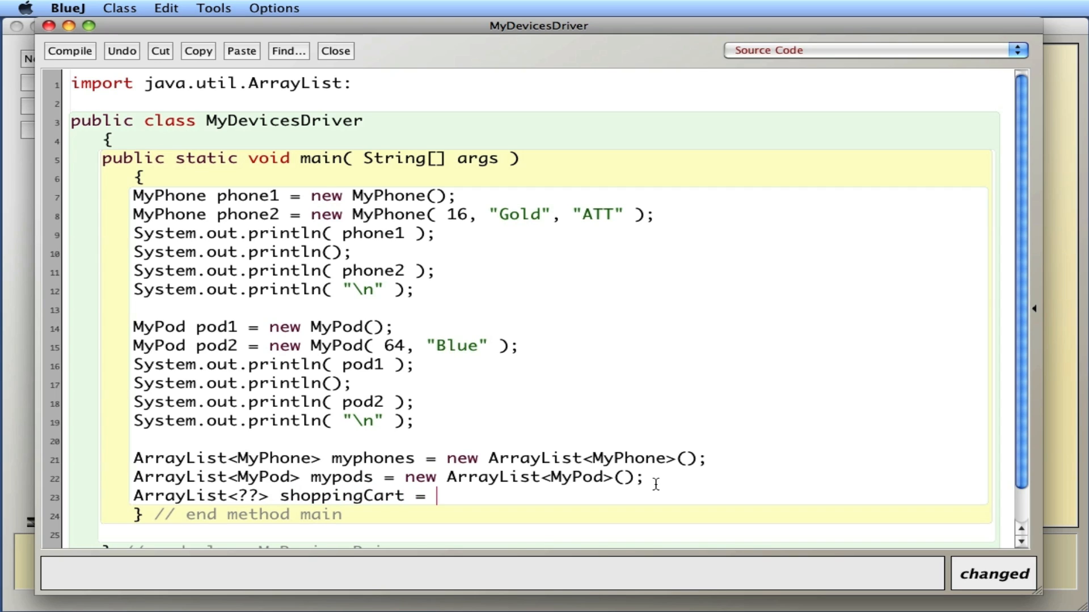
pyautogui.write('ne')
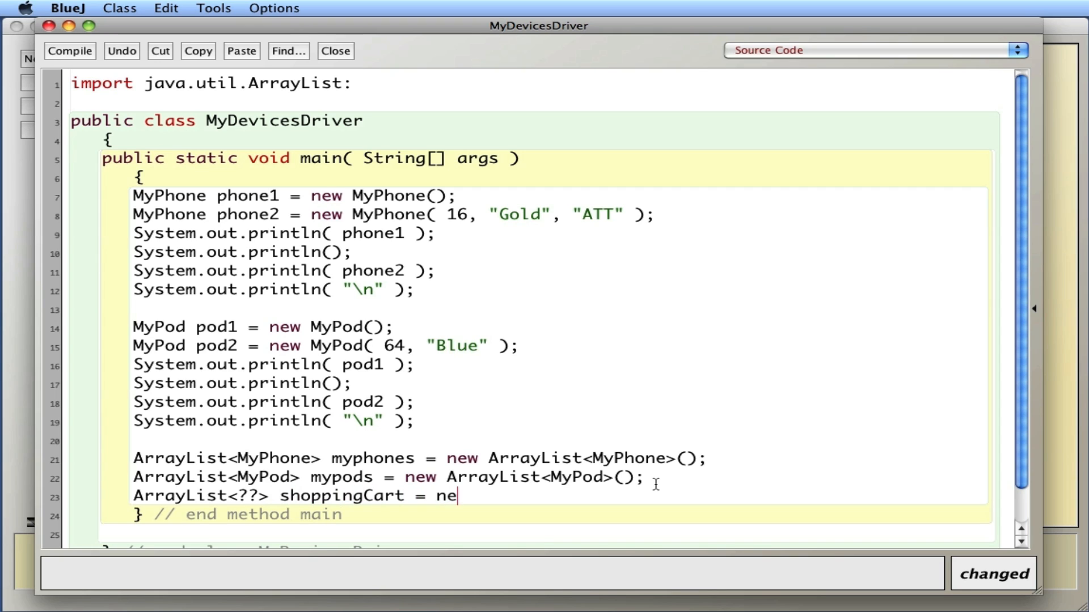
pyautogui.write('w ArraY')
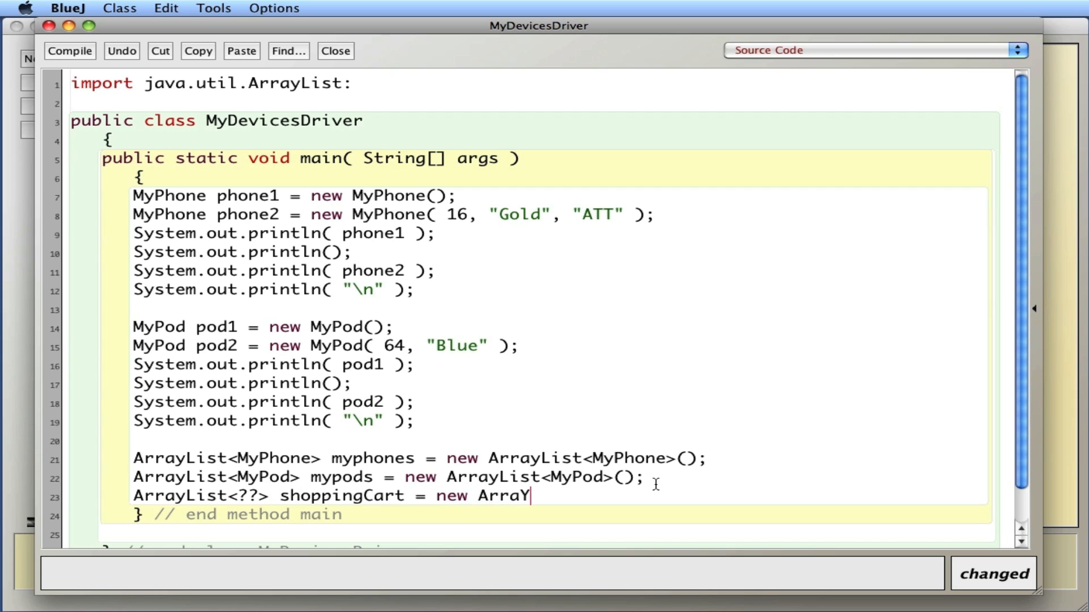
pyautogui.write('List<')
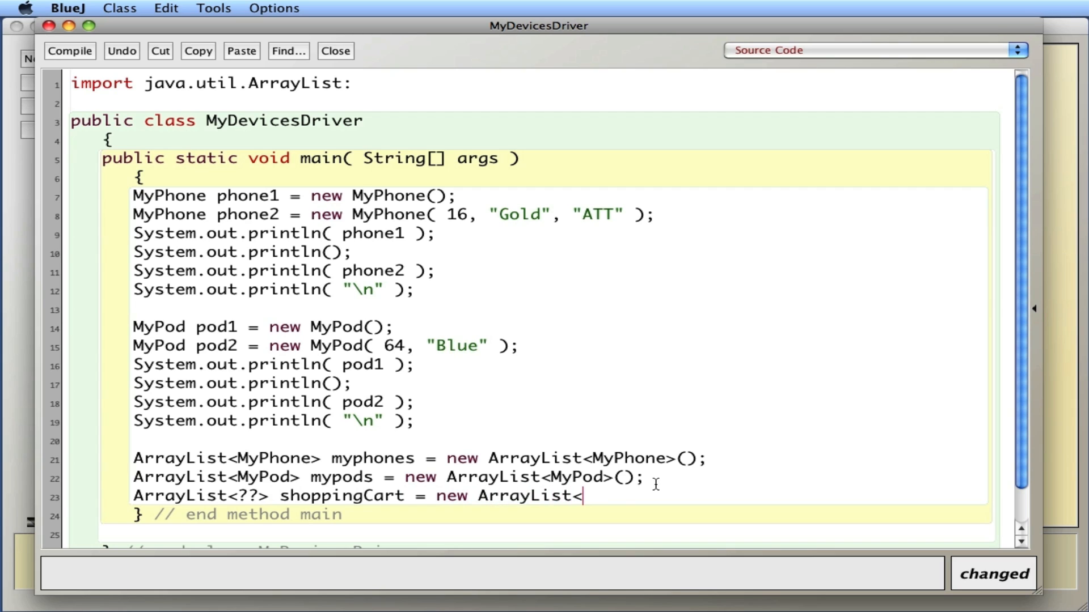
pyautogui.write('??>')
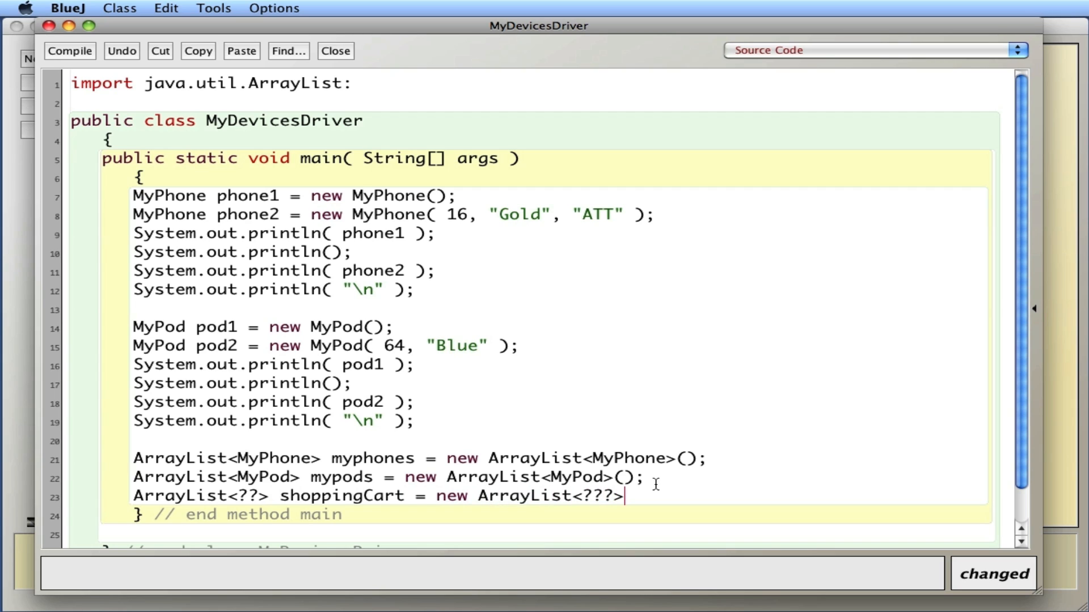
pyautogui.write('();')
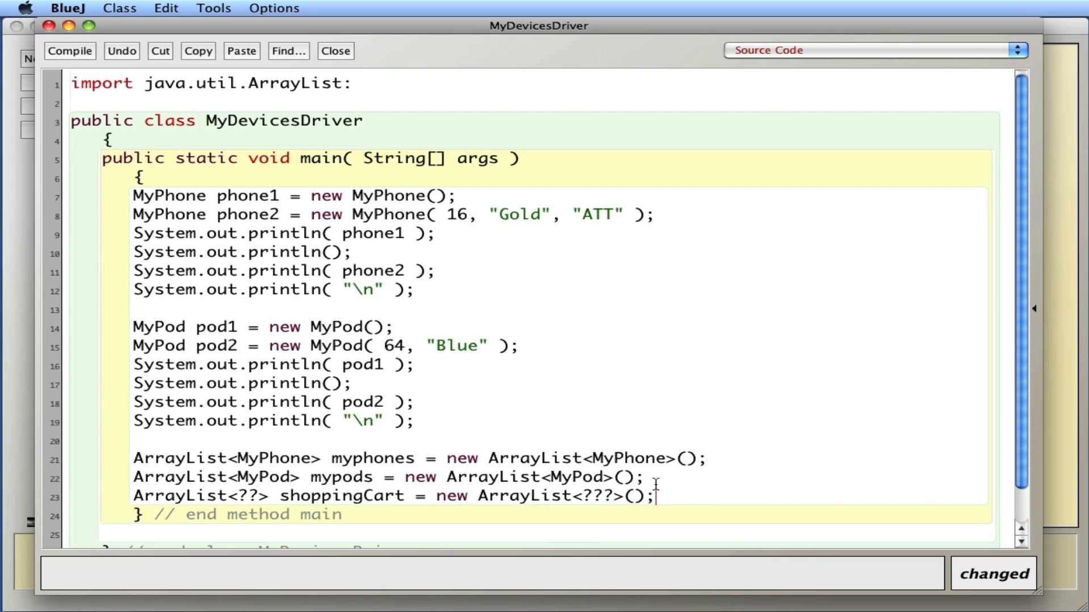
pyautogui.click(251, 496)
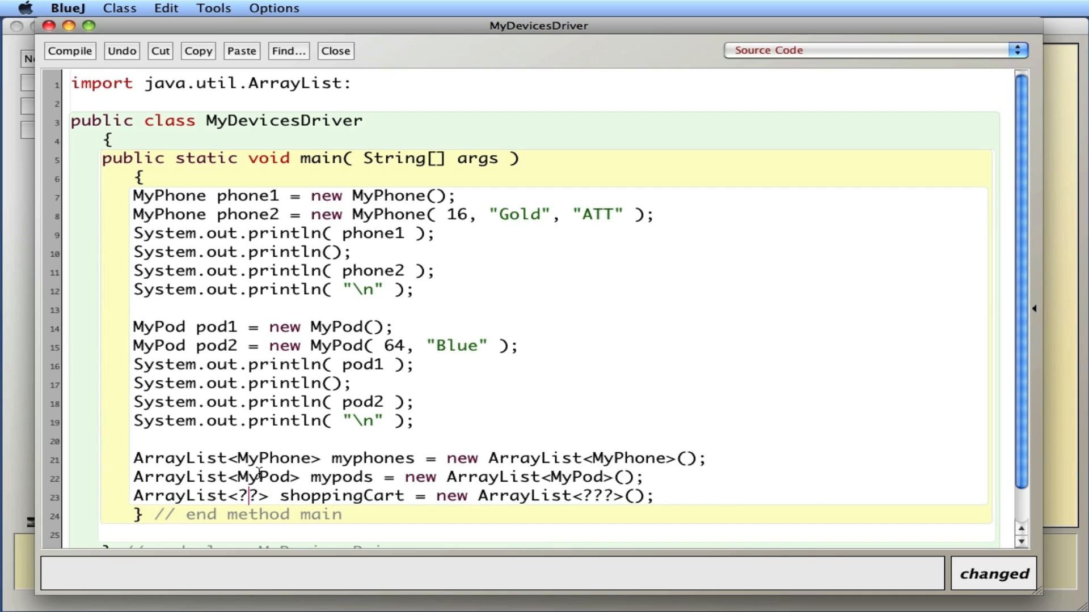
# - Replace the ?? placeholders on the shoppingCart line with MyDevice
pyautogui.press('Backspace')
pyautogui.write('MyDe')
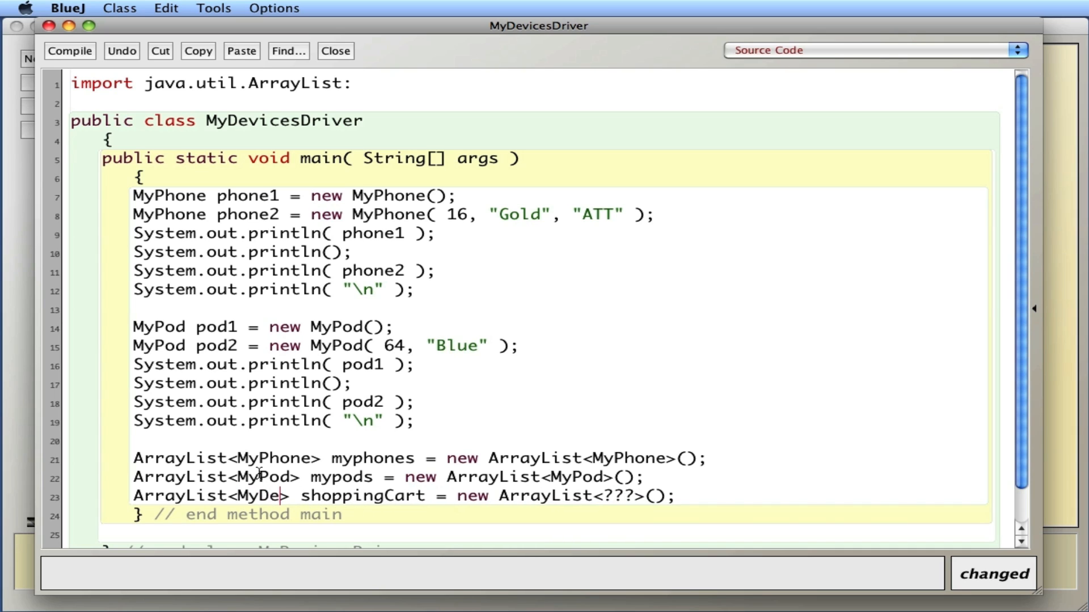
pyautogui.write('vice')
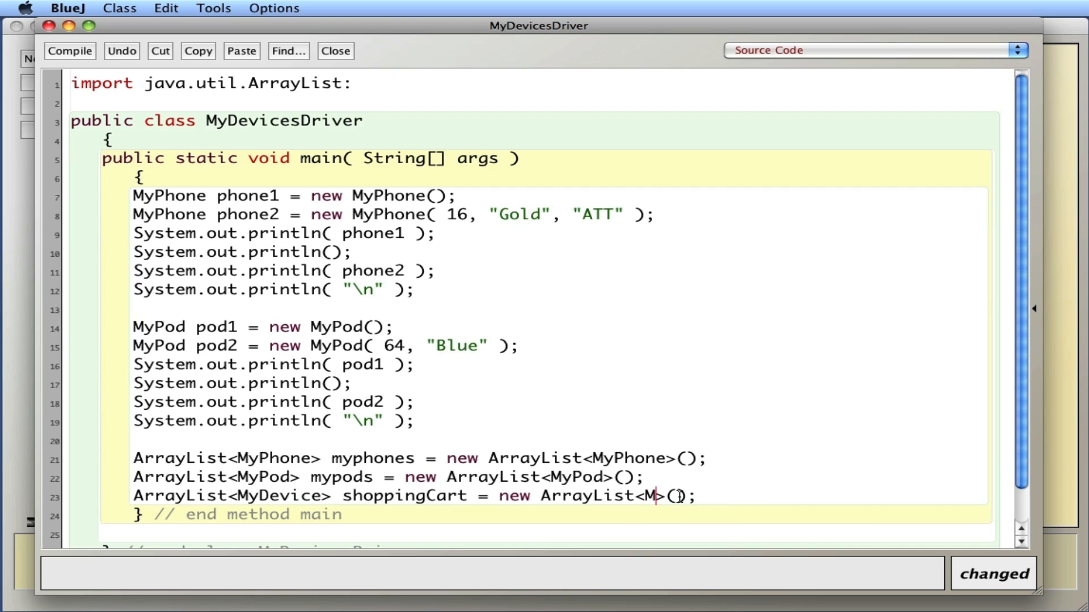
pyautogui.write('yDe')
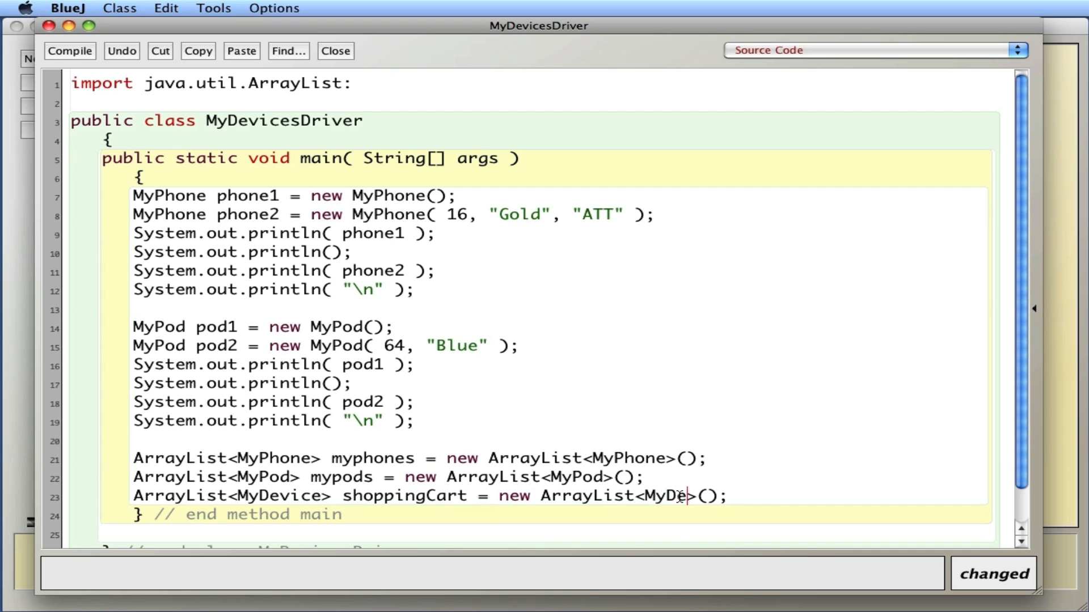
pyautogui.write('vice')
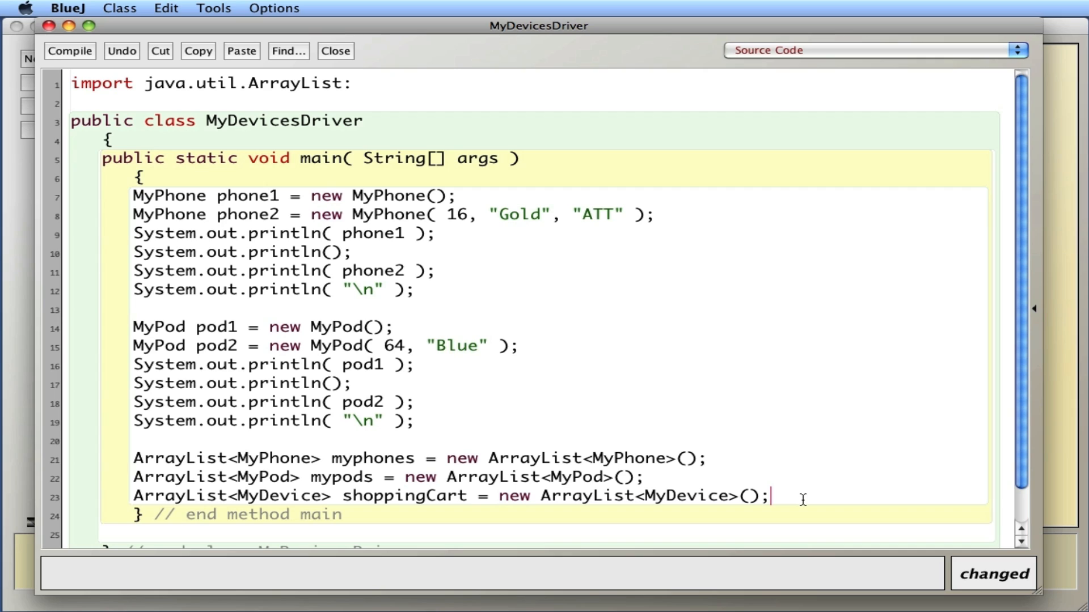
pyautogui.moveTo(405, 443)
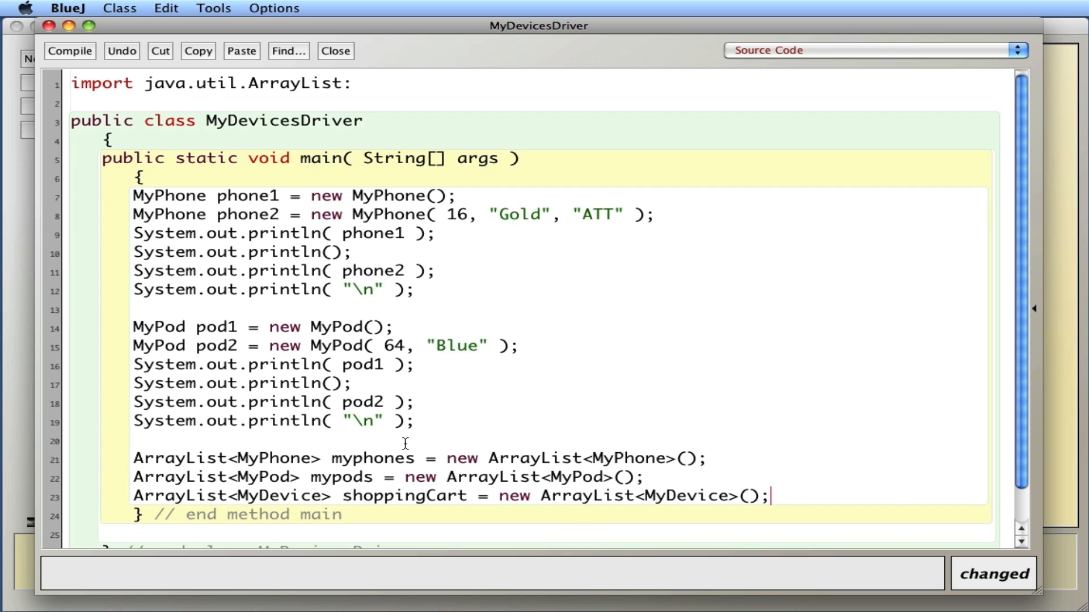